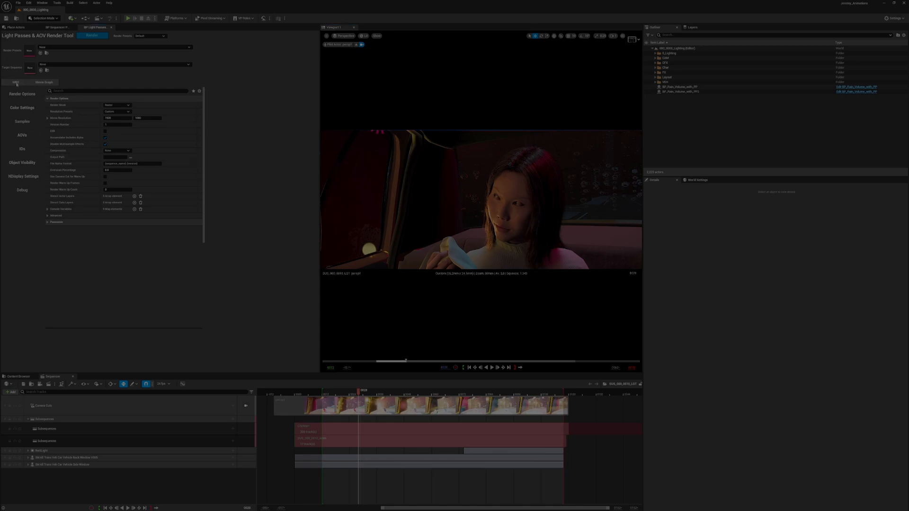
mouse_move(638, 294)
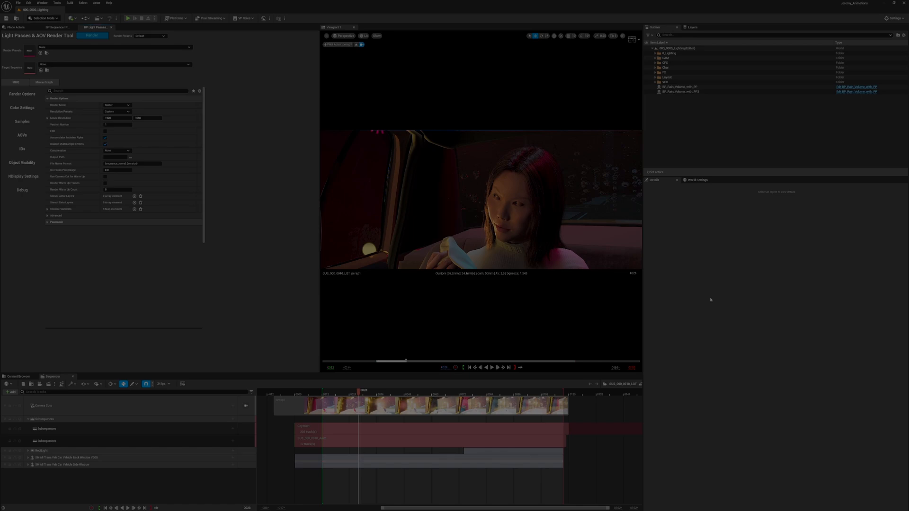
Open the Movie Graph Config asset from the Content Browser.
left_click(18, 377)
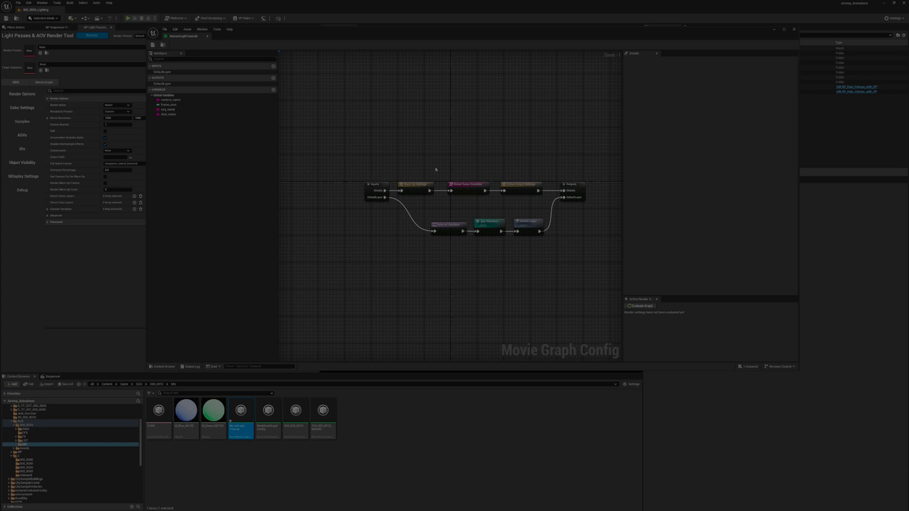
Select the graph's Inputs node and zoom in toward its Globals pin.
left_click(302, 193)
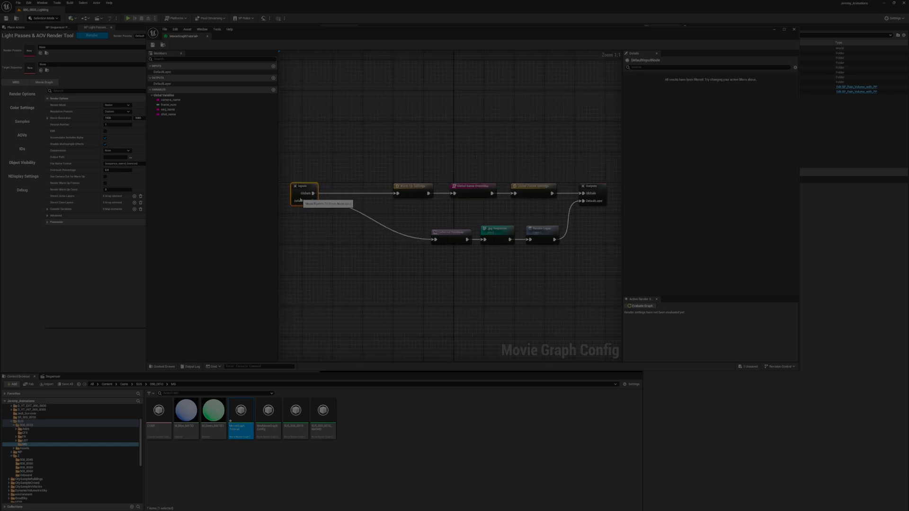
scroll("down", 3)
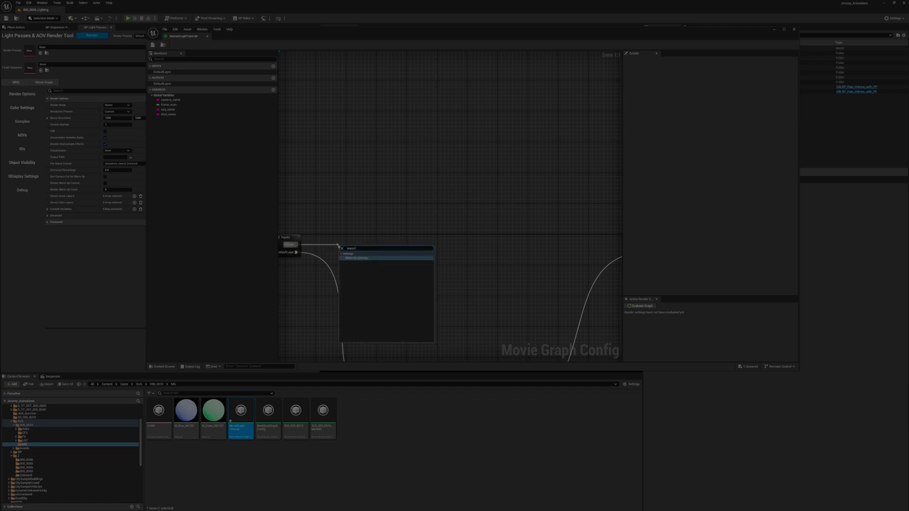
Add a Warm Up Settings node off Globals, followed by a Global Game Overrides node.
left_click(355, 257)
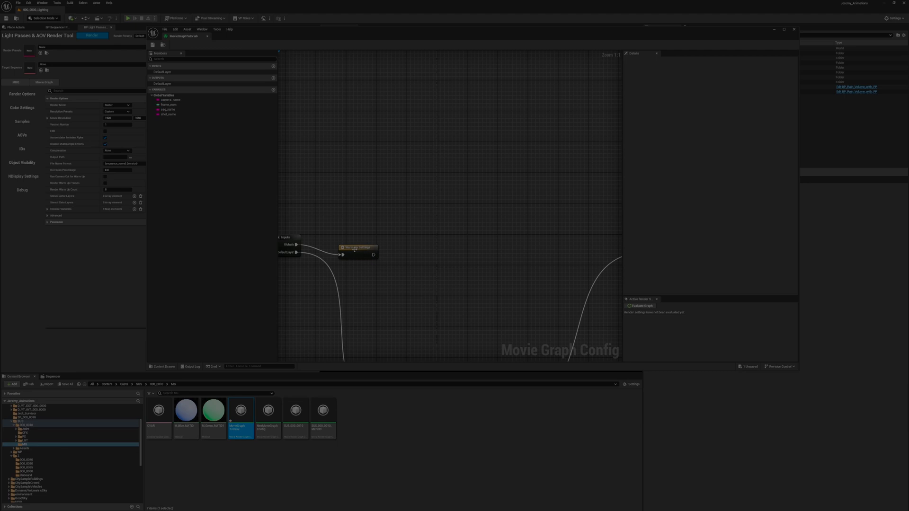
left_click(356, 237)
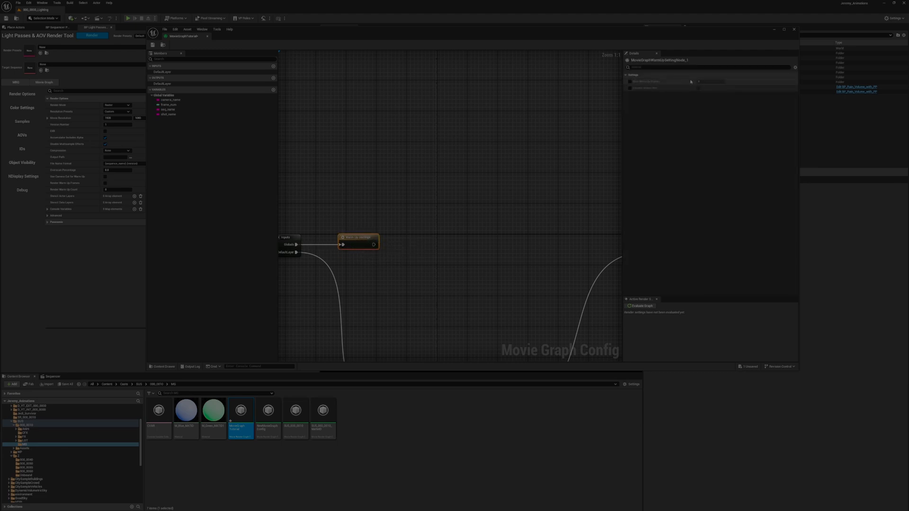
left_click(629, 81)
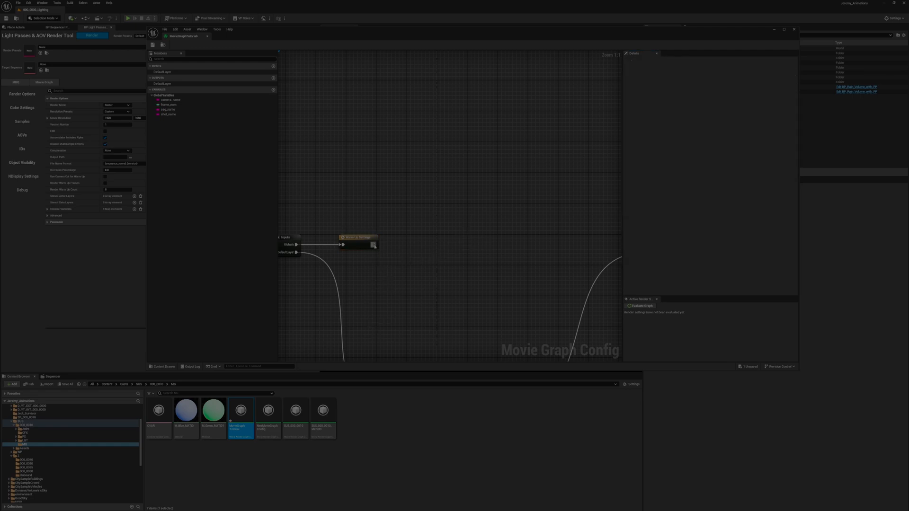
left_click(439, 253)
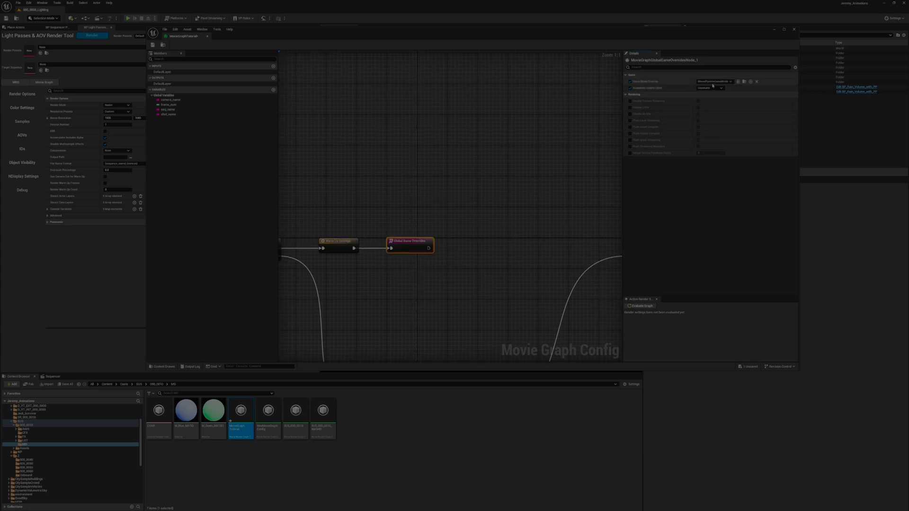
Append Sampling Method and then Camera Settings nodes after Global Game Overrides.
left_click(721, 80)
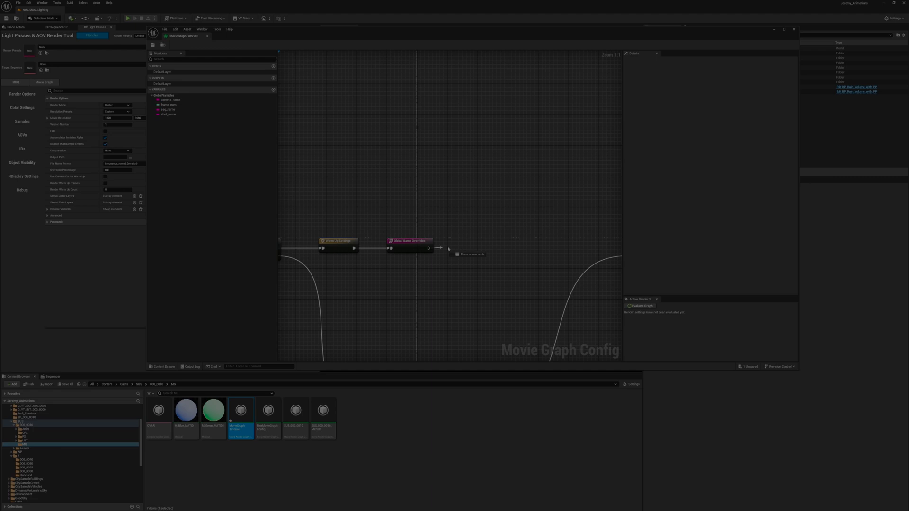
left_click(449, 248)
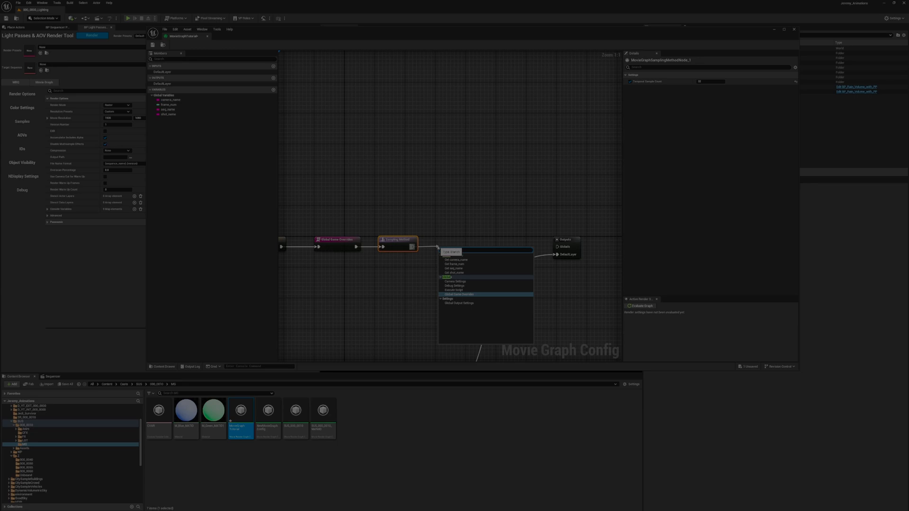
left_click(455, 282)
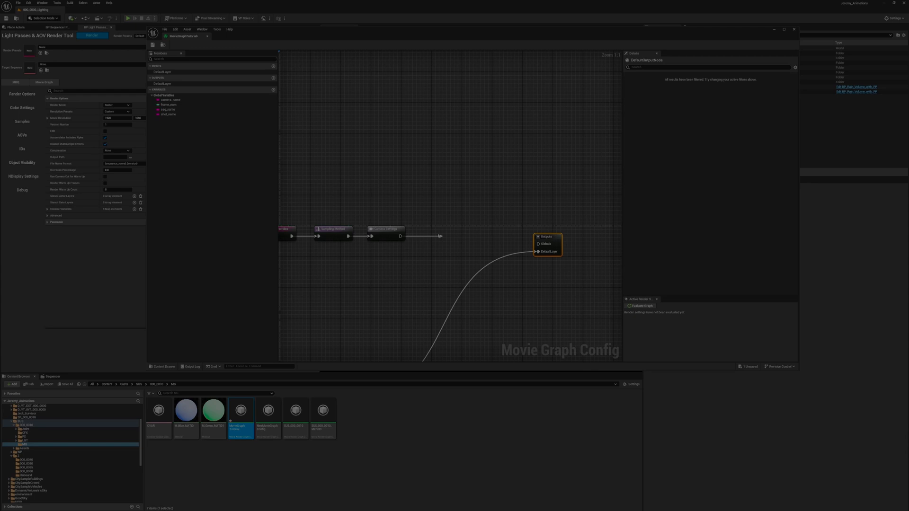
Add a Global Output Settings node after Camera Settings, wired into the Outputs Globals pin.
left_click(454, 228)
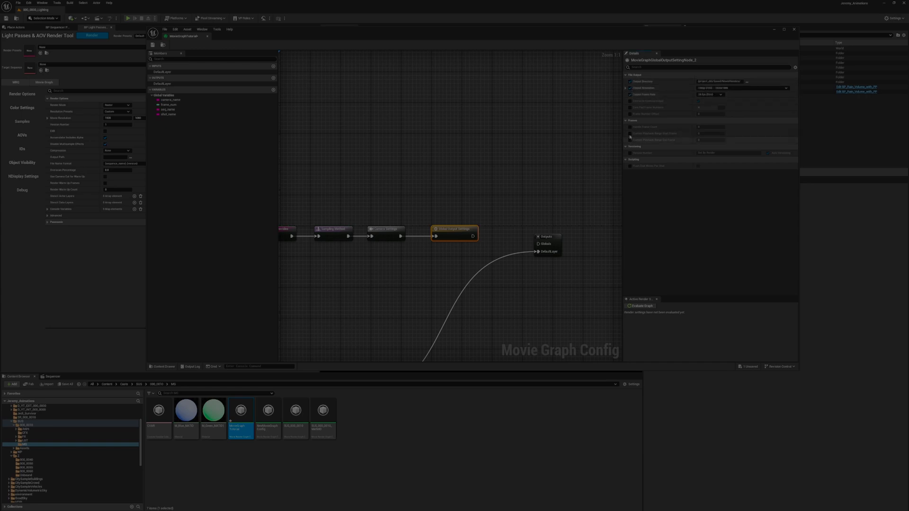
left_click(630, 132)
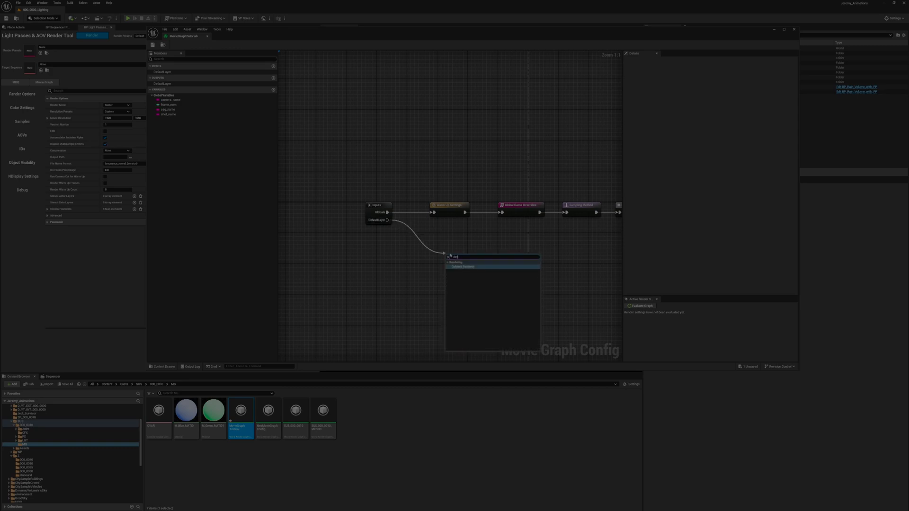
Attach a Deferred Renderer to DefaultLayer, inspecting and discarding a trial Path Traced Renderer.
left_click(462, 266)
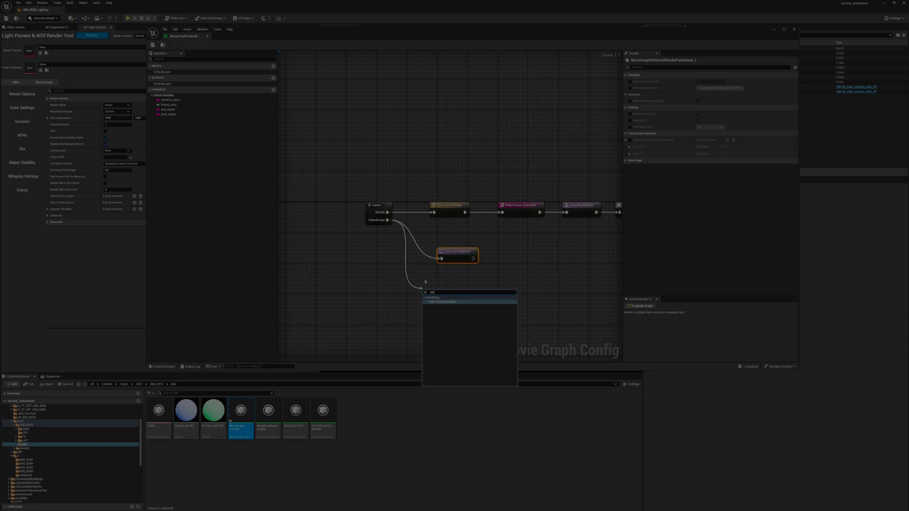
left_click(442, 301)
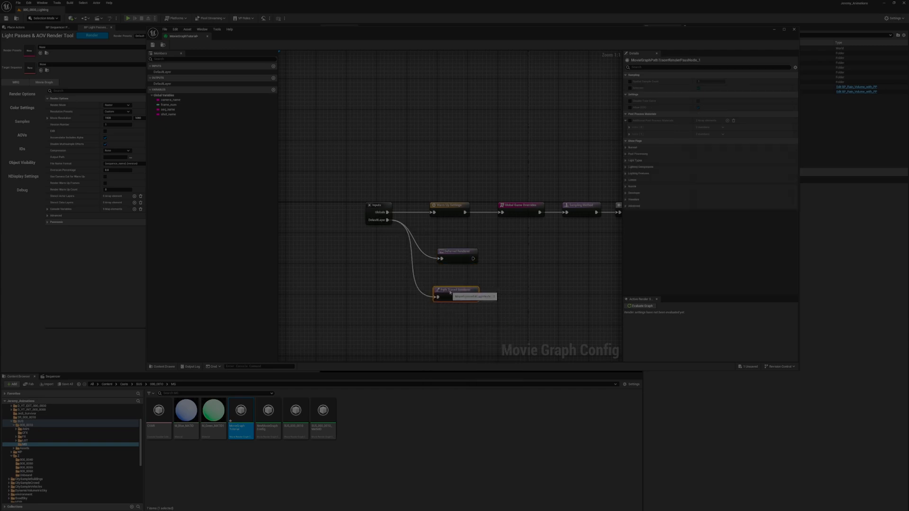
left_click(455, 290)
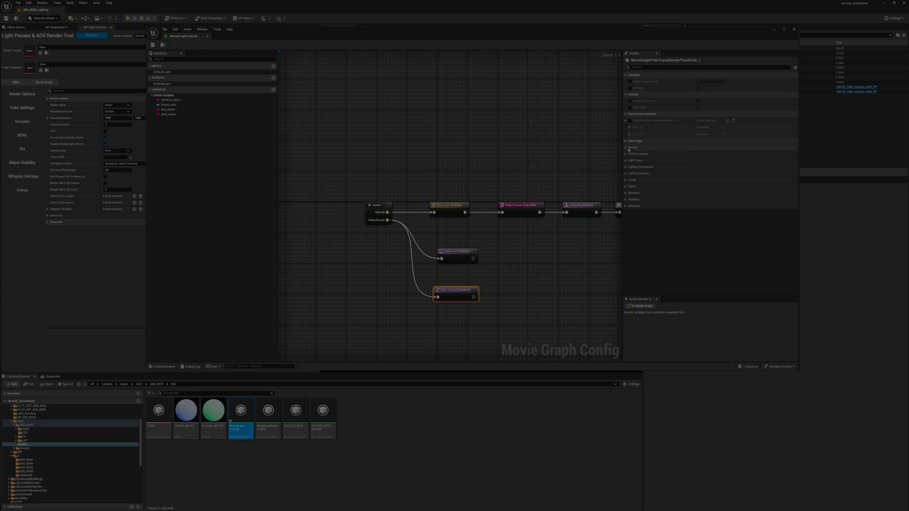
left_click(625, 153)
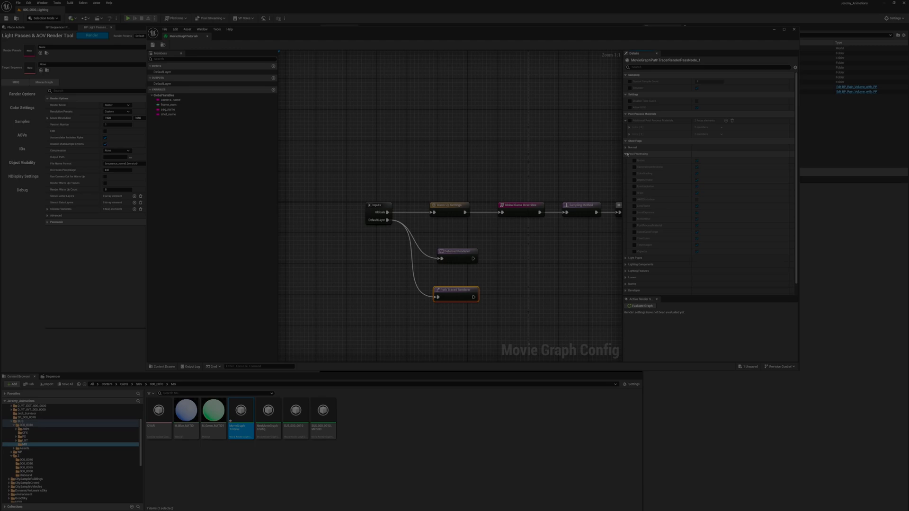
left_click(625, 154)
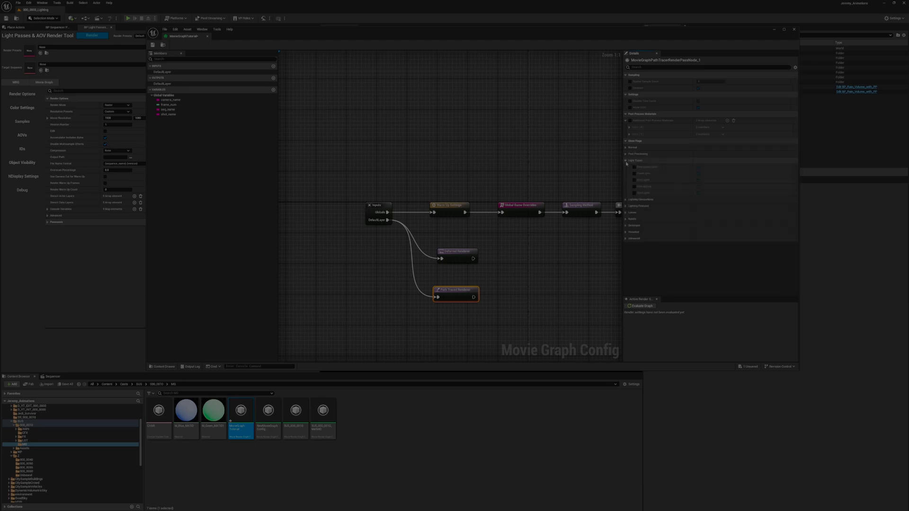
left_click(625, 161)
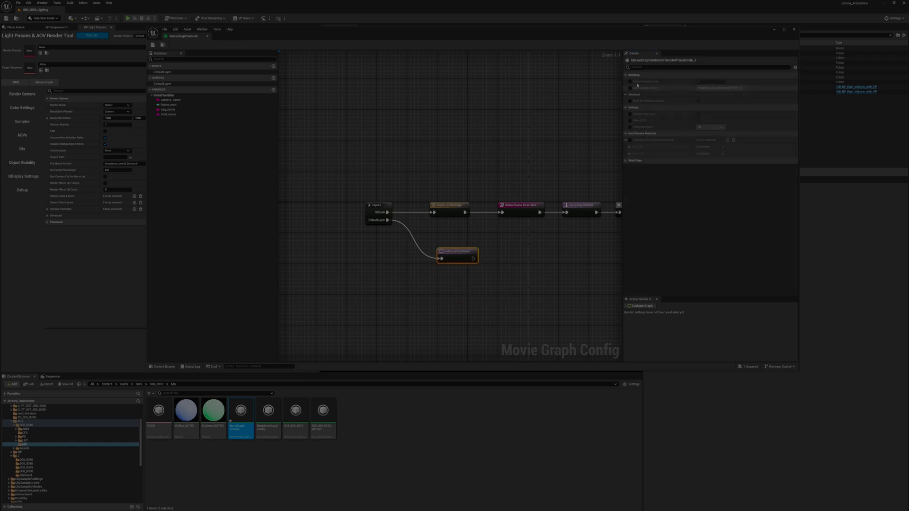
Change the Deferred Renderer's anti-aliasing method and feed it into an EXR Sequence node.
left_click(718, 88)
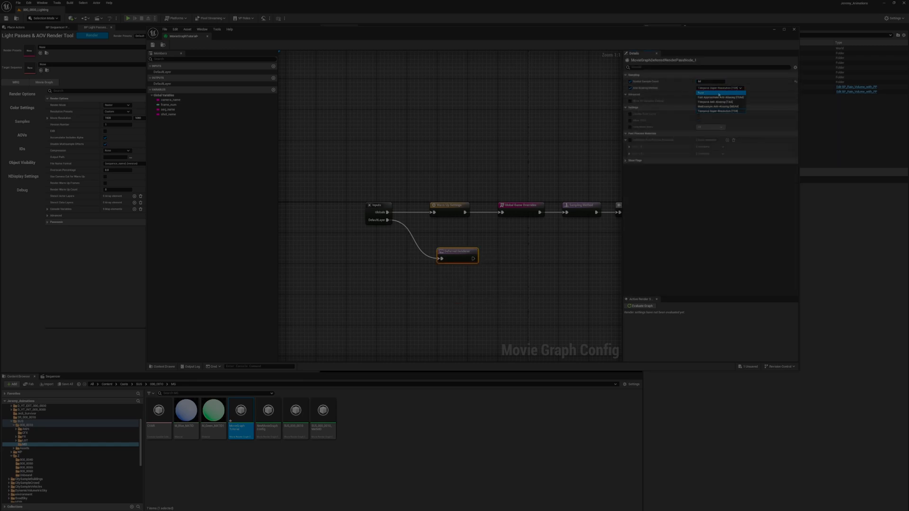
left_click(707, 88)
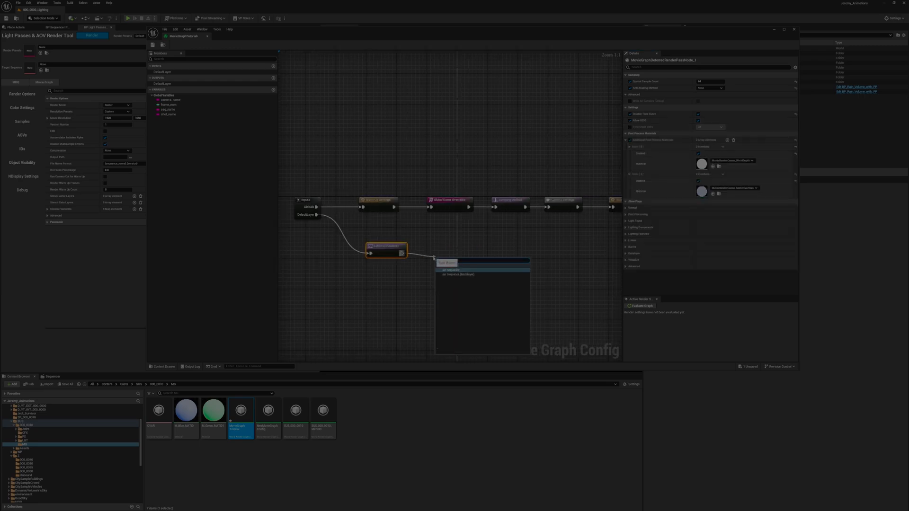
left_click(458, 269)
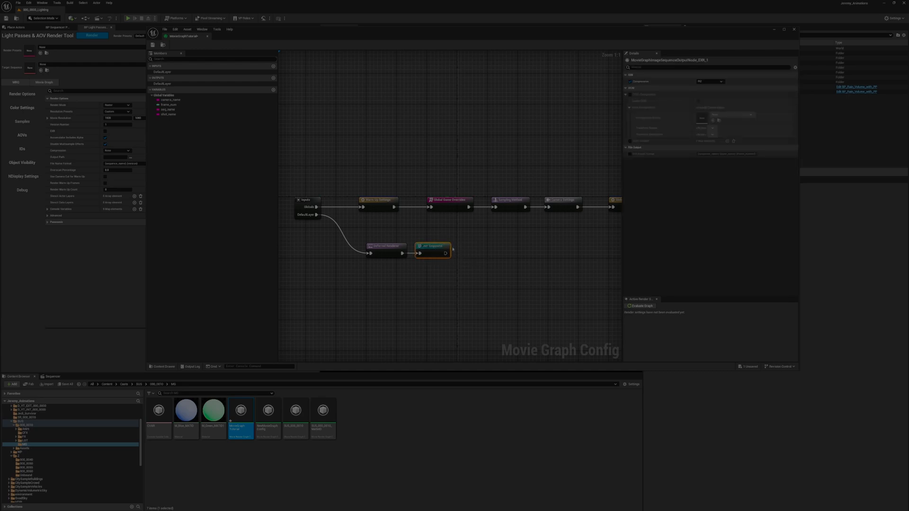
Enable OCIO Configuration on the EXR Sequence and choose an OCIO config asset.
left_click(710, 81)
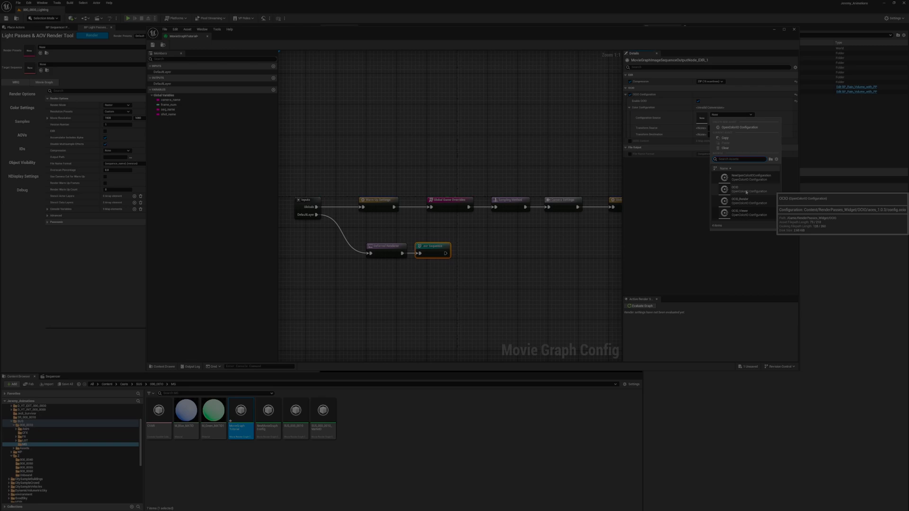
left_click(735, 189)
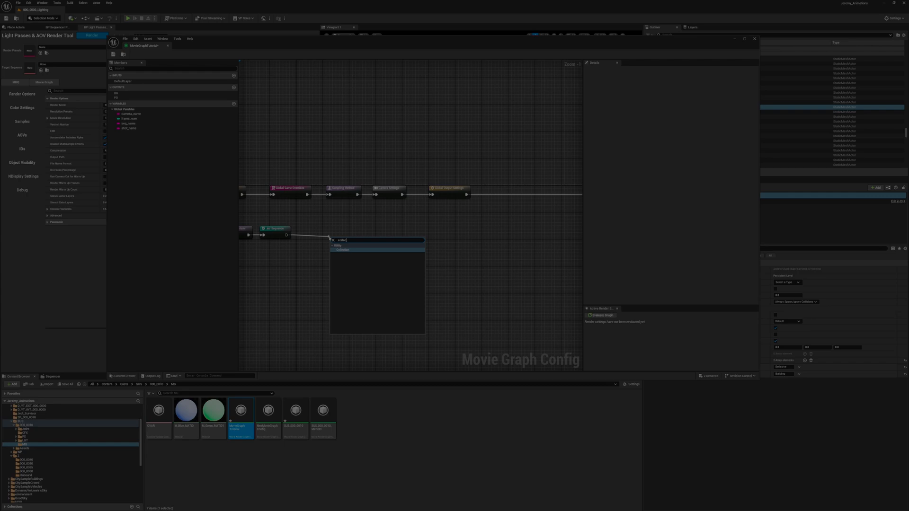
Add a Collection node after the EXR Sequence and give it a Condition Group.
left_click(342, 249)
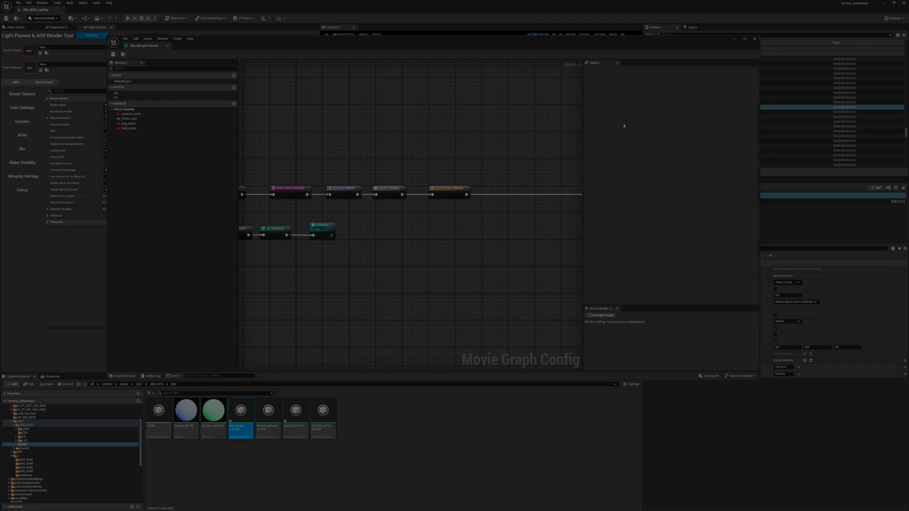
left_click(322, 229)
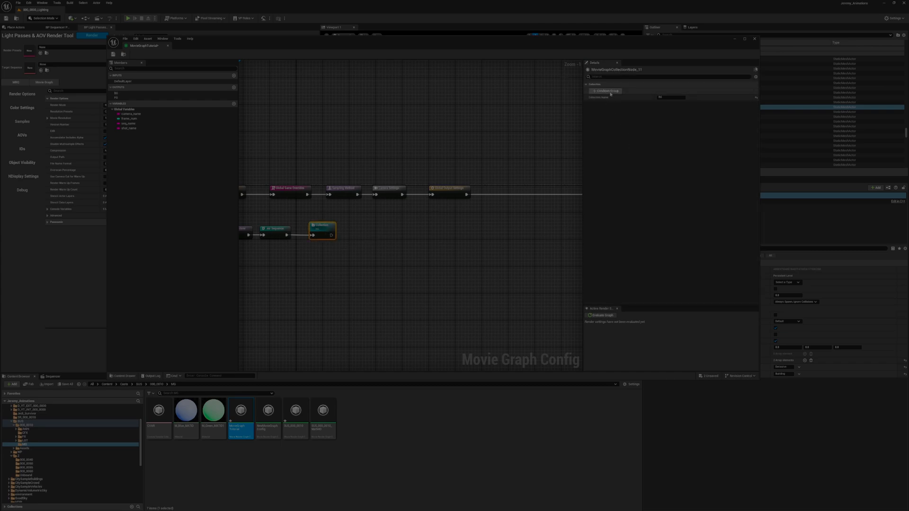
left_click(606, 91)
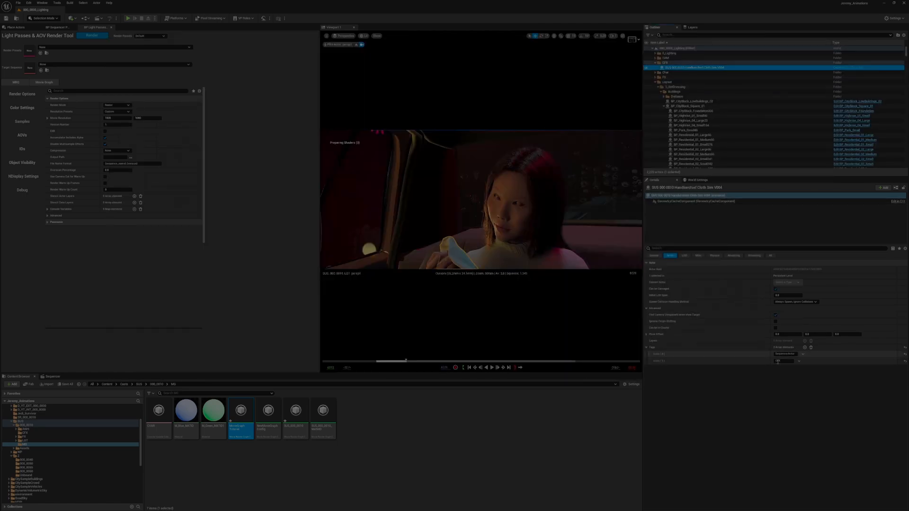
Check the city building actors' Tags in the Outliner, then return to the Movie Graph.
left_click(690, 87)
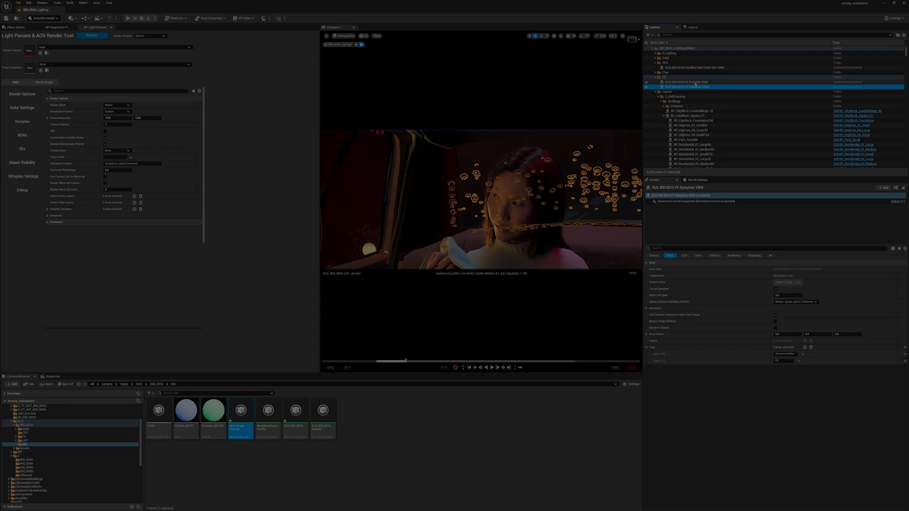
left_click(654, 77)
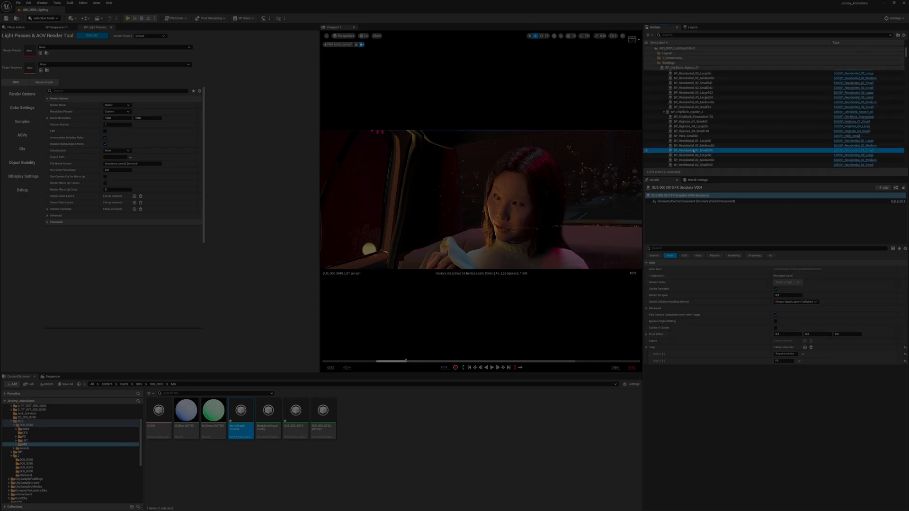
left_click(686, 111)
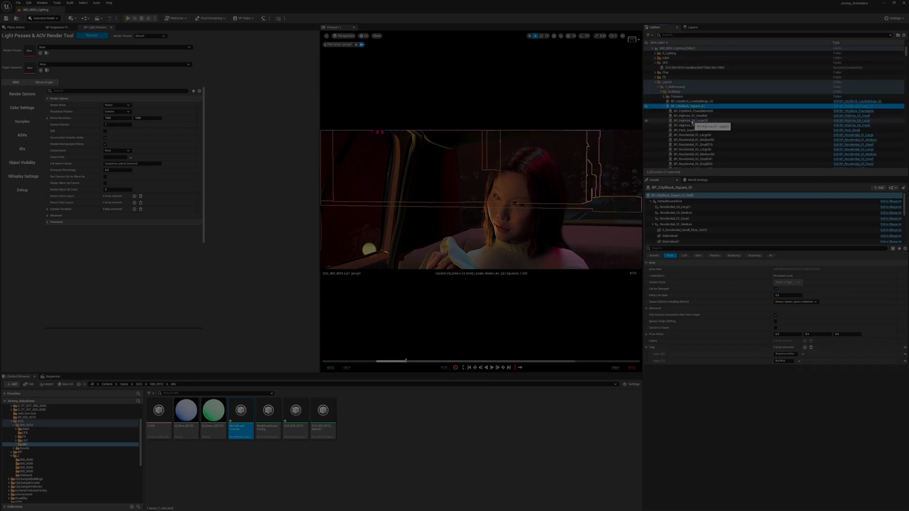
left_click(656, 82)
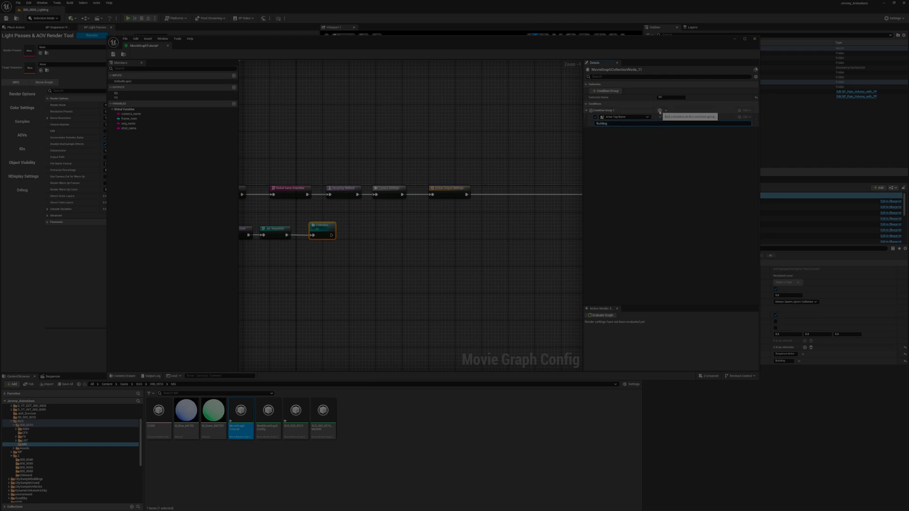
Add a second condition to the Collection node's group and make it match Actor Type.
left_click(745, 110)
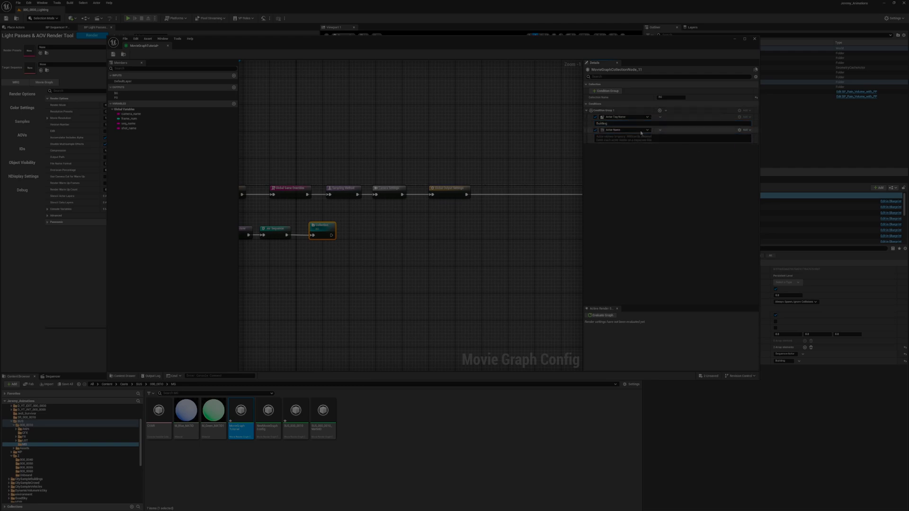
left_click(623, 130)
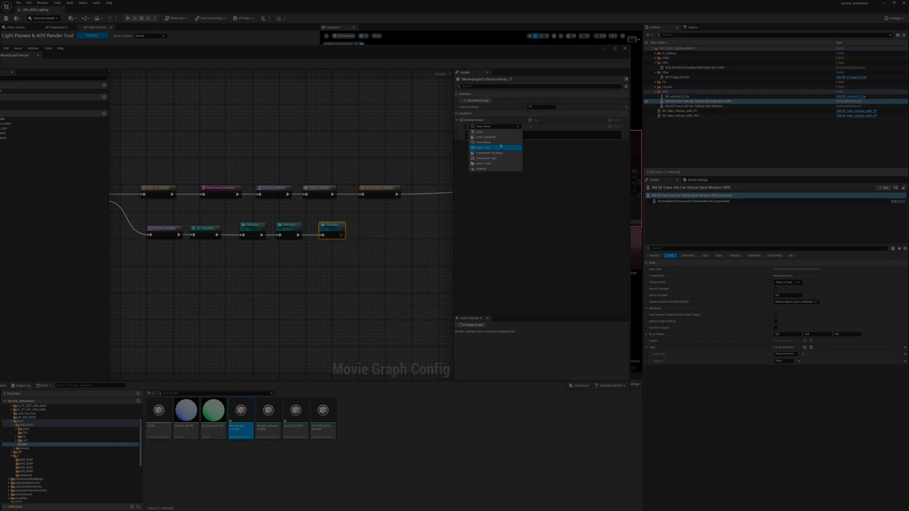
left_click(483, 147)
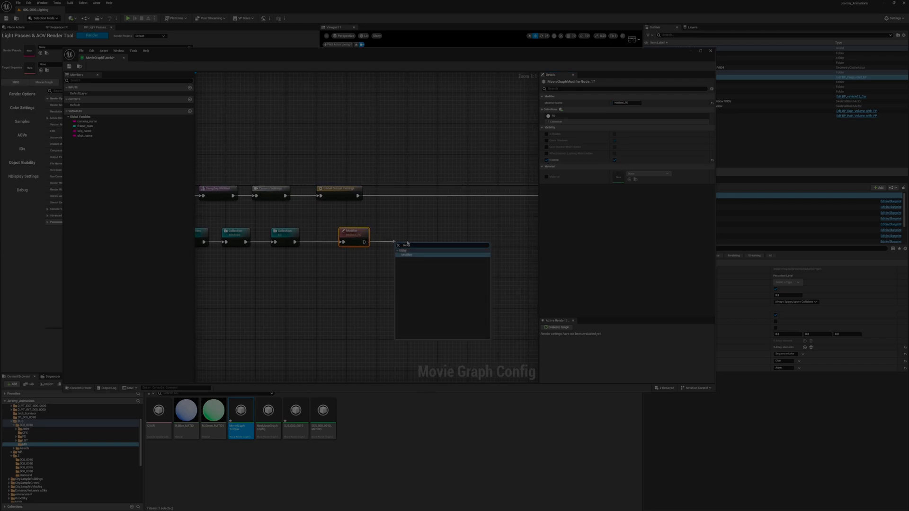
Add another Modifier node, rename it, and tick Is Hidden for its collection.
left_click(405, 255)
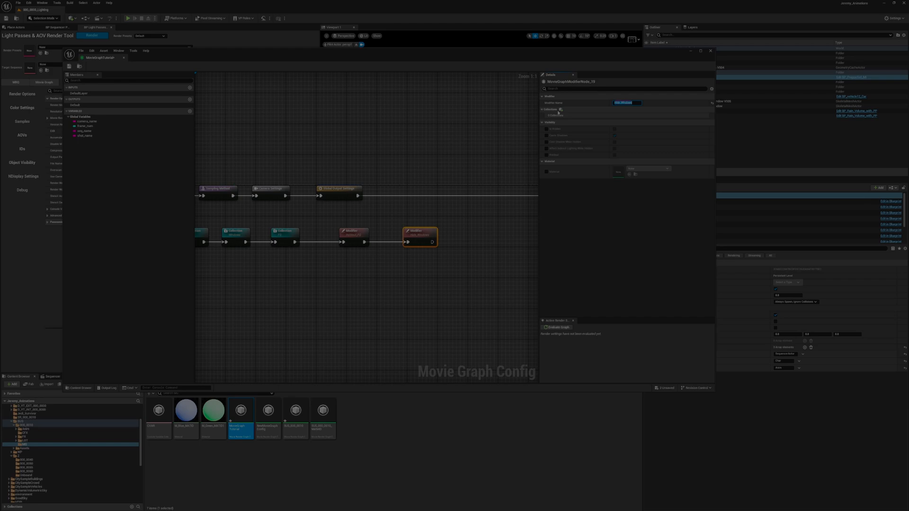
left_click(542, 109)
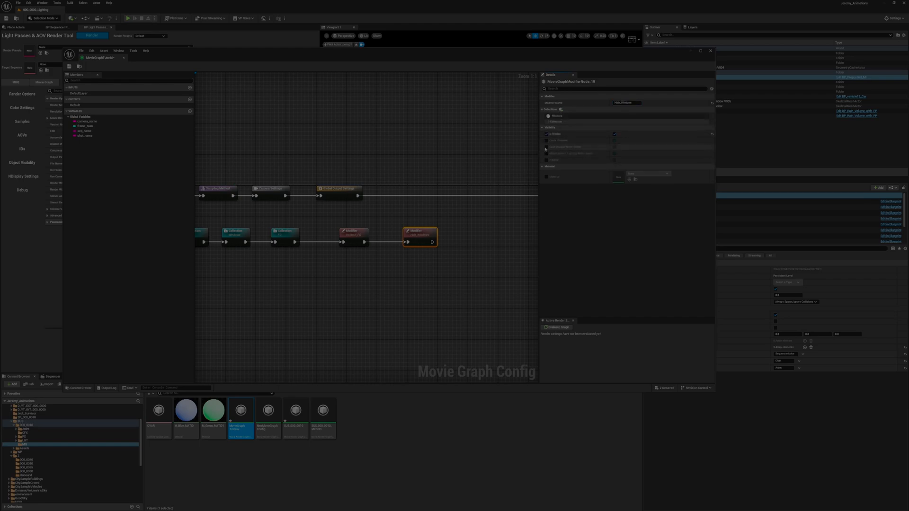
left_click(614, 133)
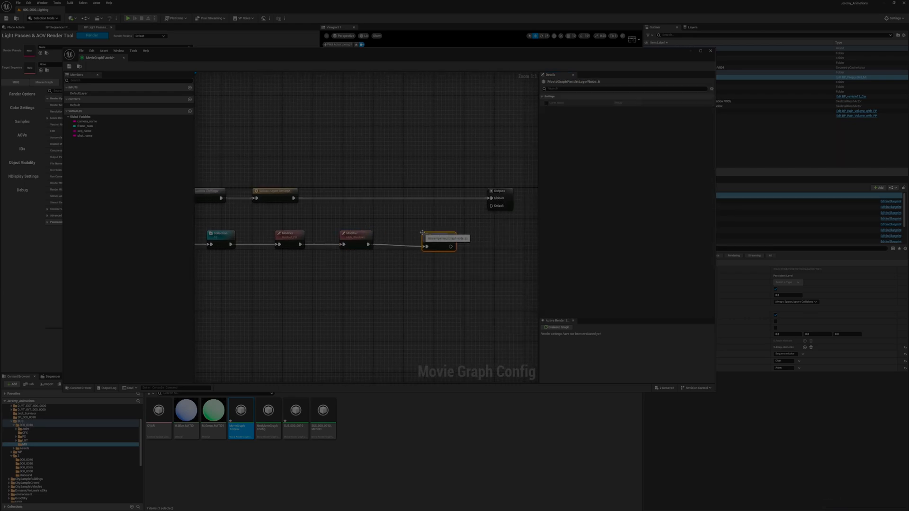
Place the Render Layer node, select Outputs, and add a new BG output.
left_click(439, 238)
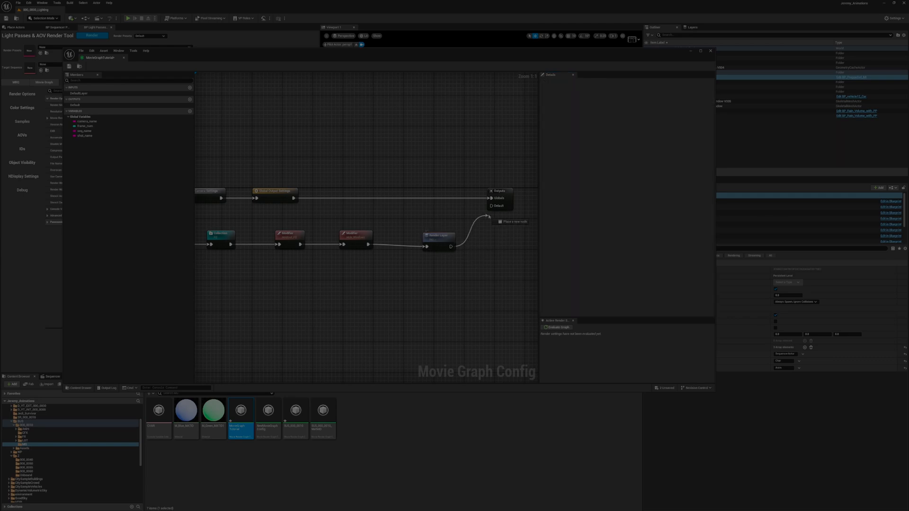
left_click(428, 232)
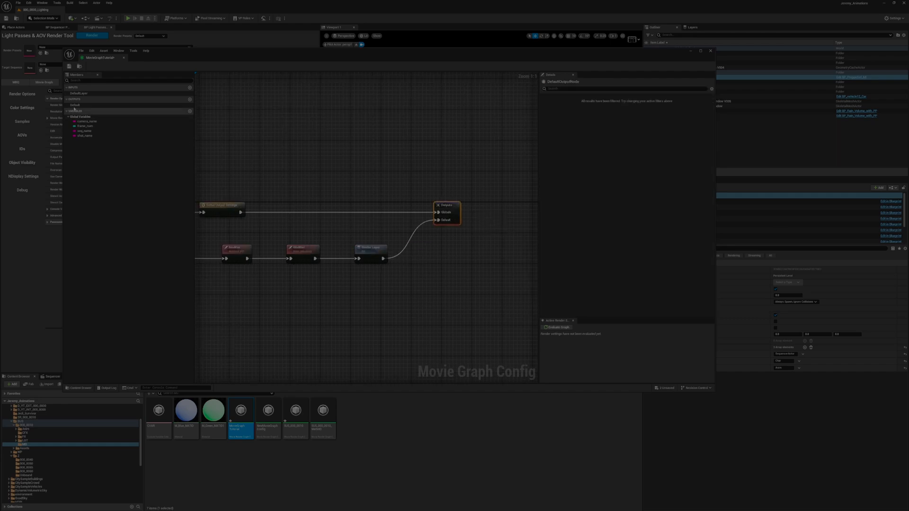
left_click(74, 105)
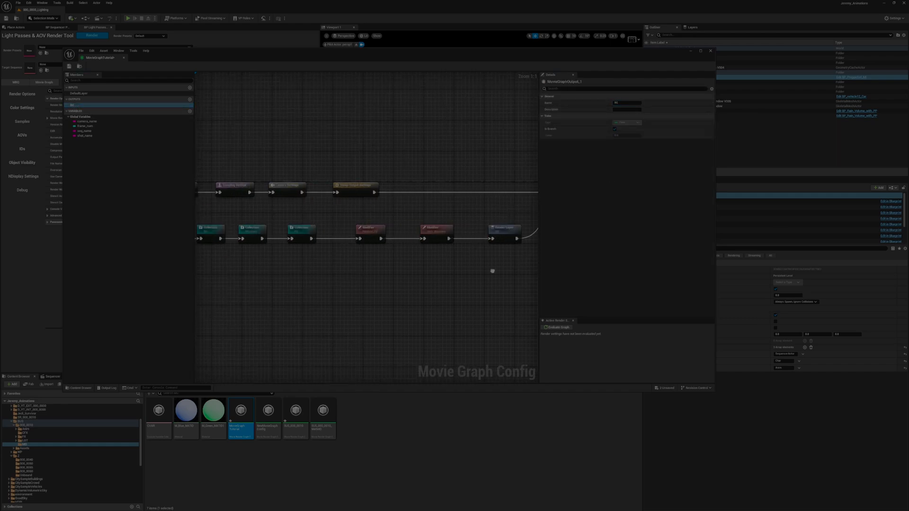
Branch a named Modifier with visibility options off a Collection, add a Render Layer, and rename the new output.
left_click(361, 263)
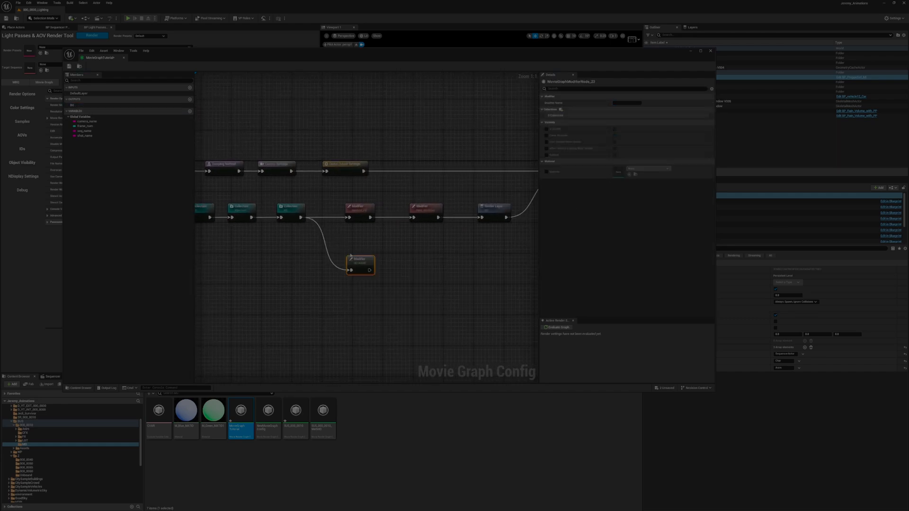
left_click(359, 261)
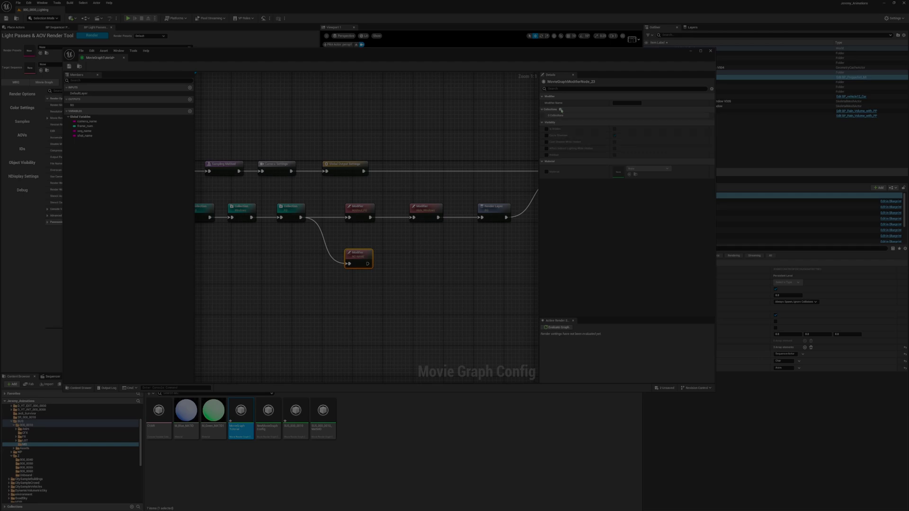
left_click(626, 103)
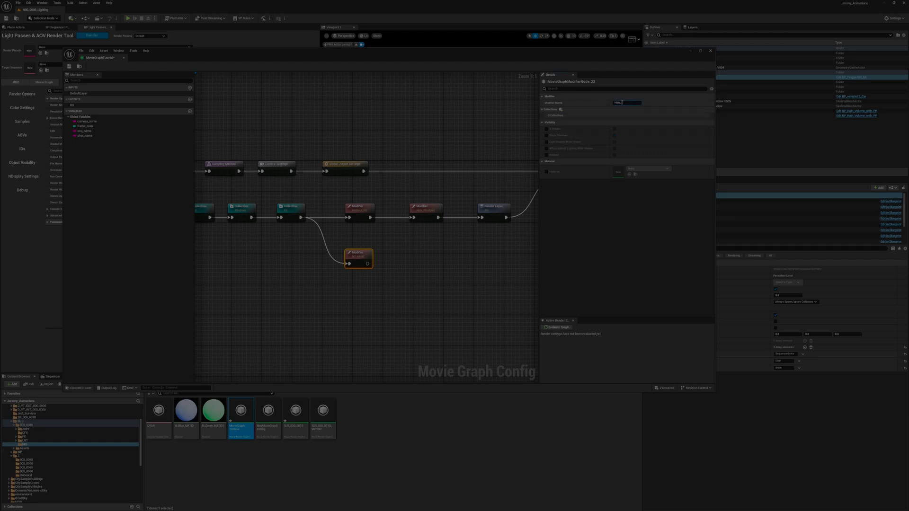
left_click(579, 109)
type("rende")
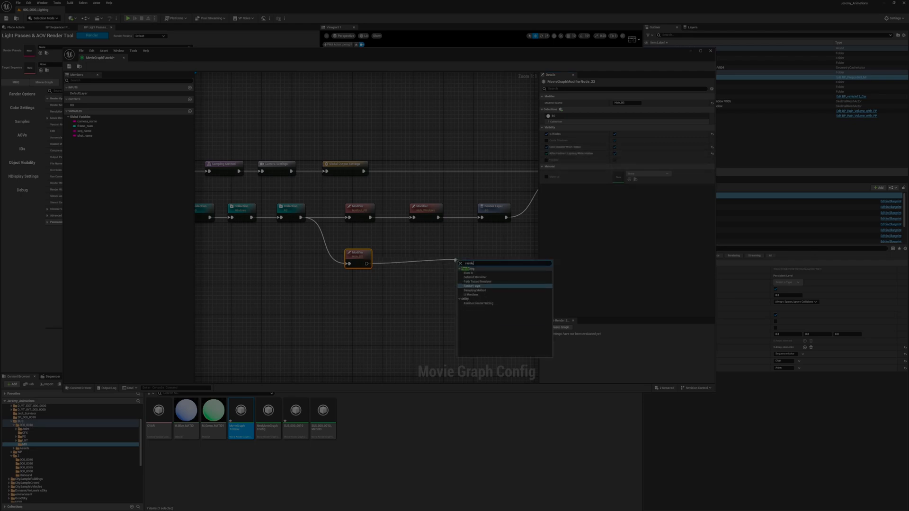
left_click(472, 286)
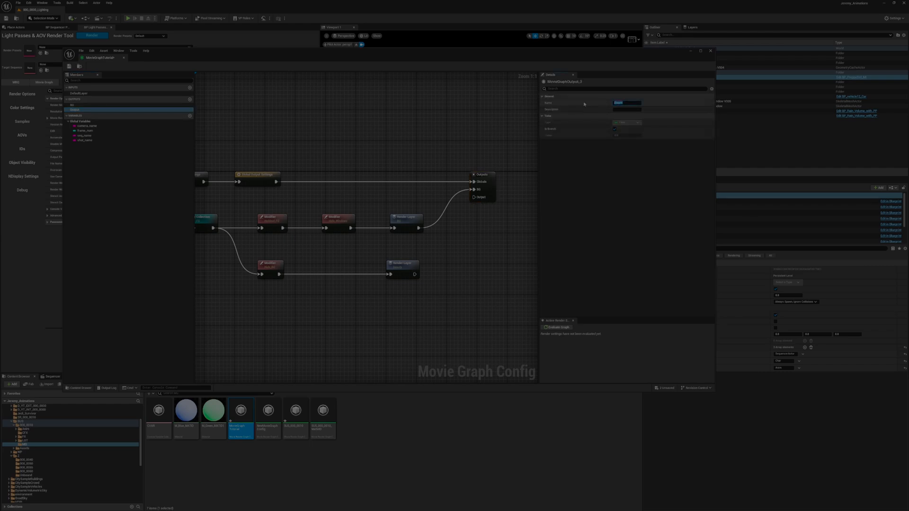
left_click(403, 268)
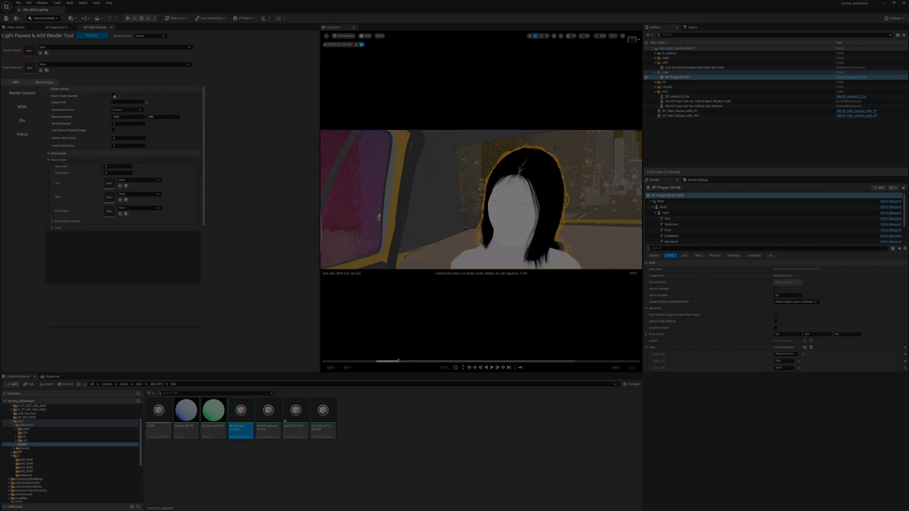
Set the Movie Graph render's output folder and choose a different Resolution Preset.
left_click(114, 95)
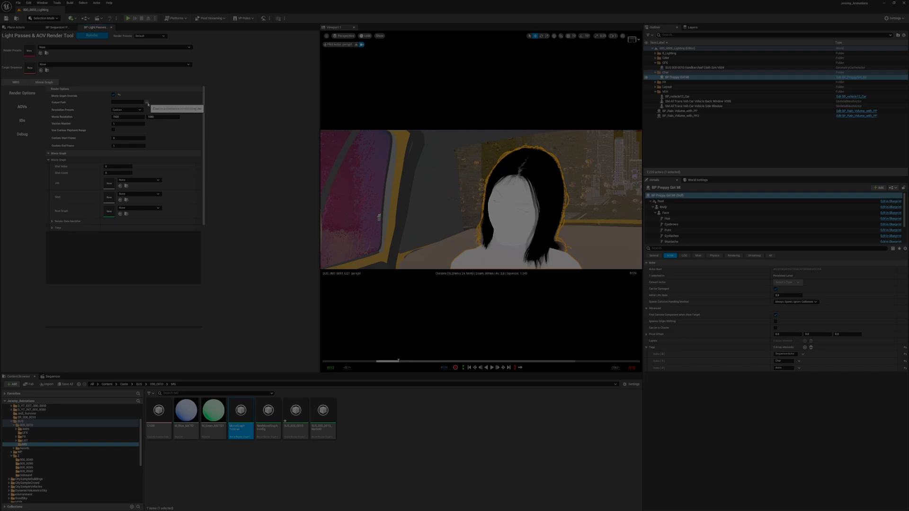
left_click(139, 109)
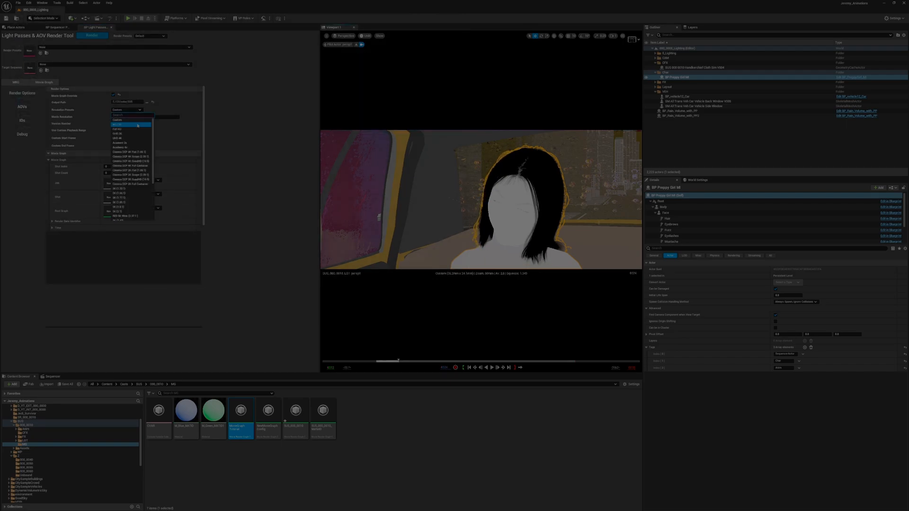
left_click(129, 161)
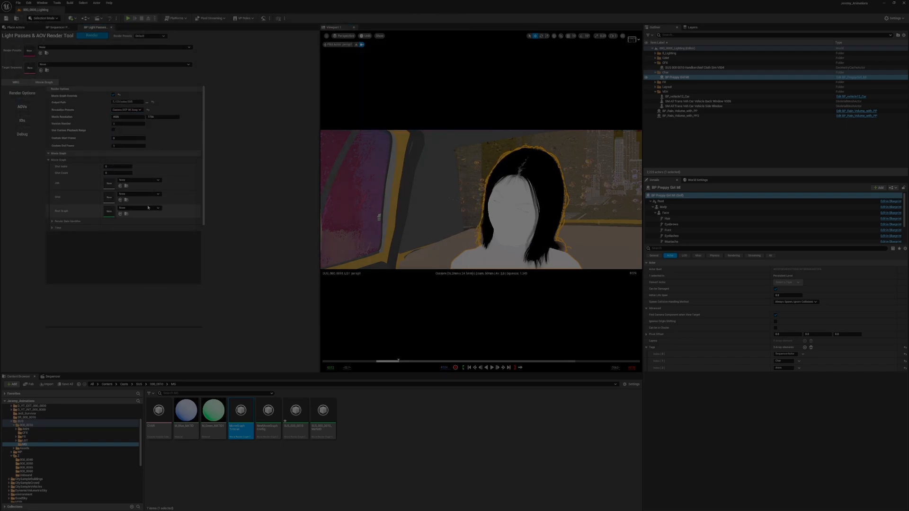